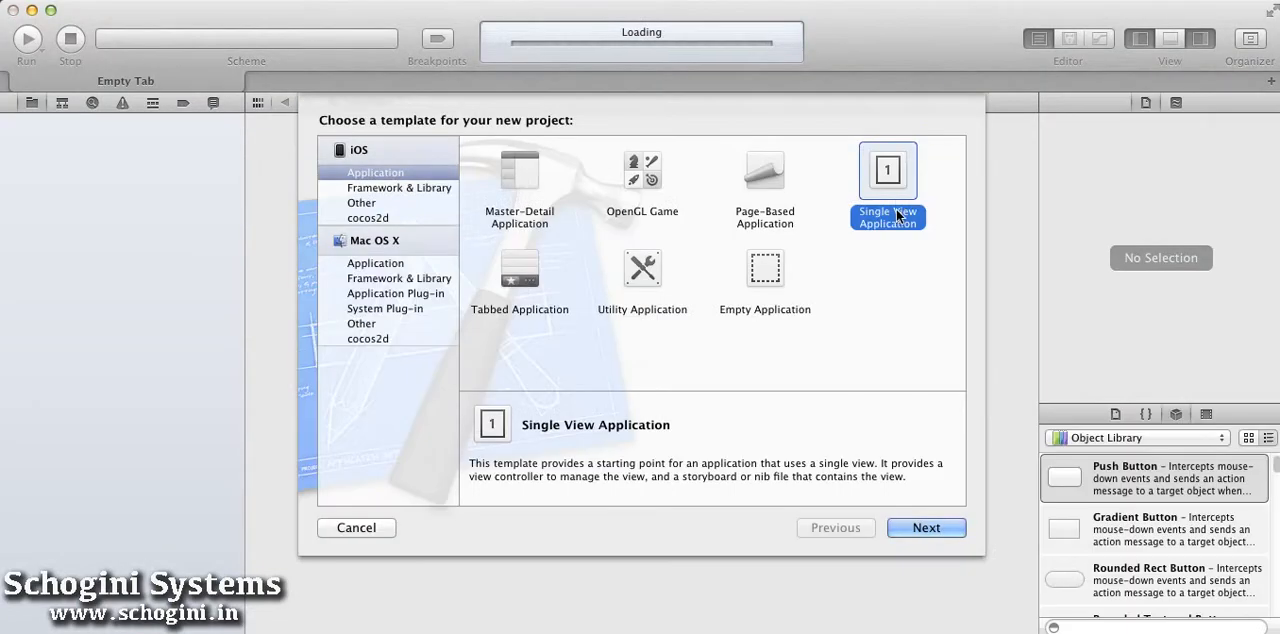
Create a new Single View Application project named UITextField.
{"action": "left_click", "coordinate": [924, 528]}
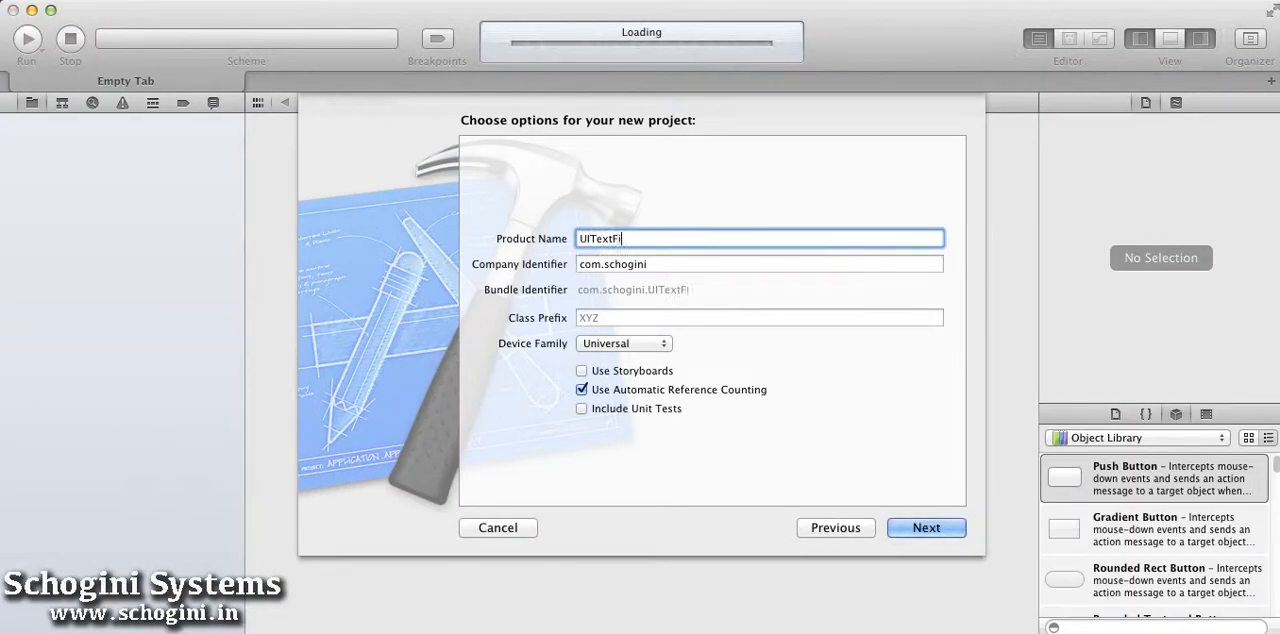
{"action": "left_click", "coordinate": [924, 528]}
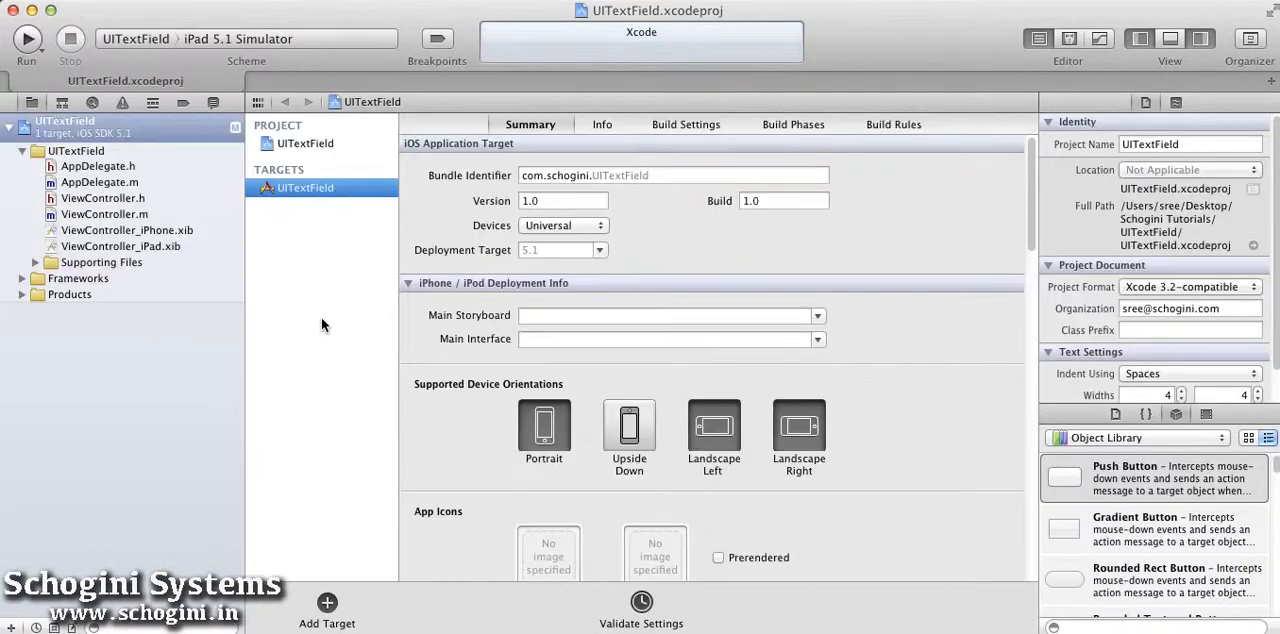
Target the iPhone 5.1 Simulator and drop a text field near the top centre of the iPhone view.
{"action": "left_click", "coordinate": [240, 38]}
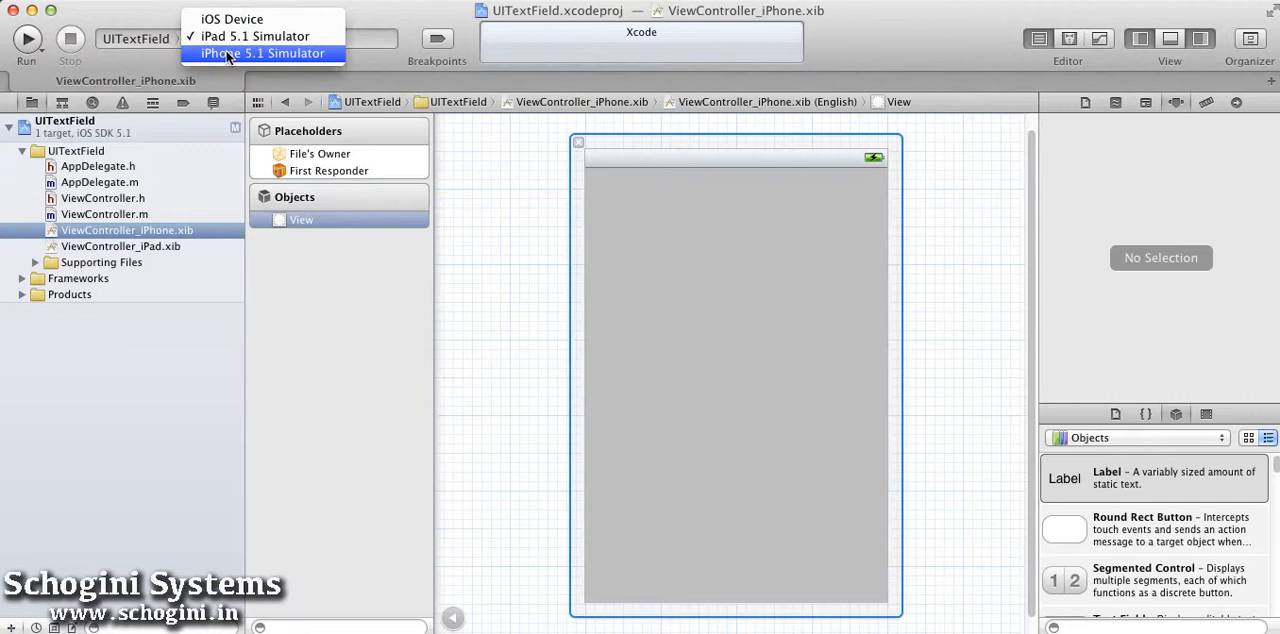
{"action": "left_click", "coordinate": [262, 52]}
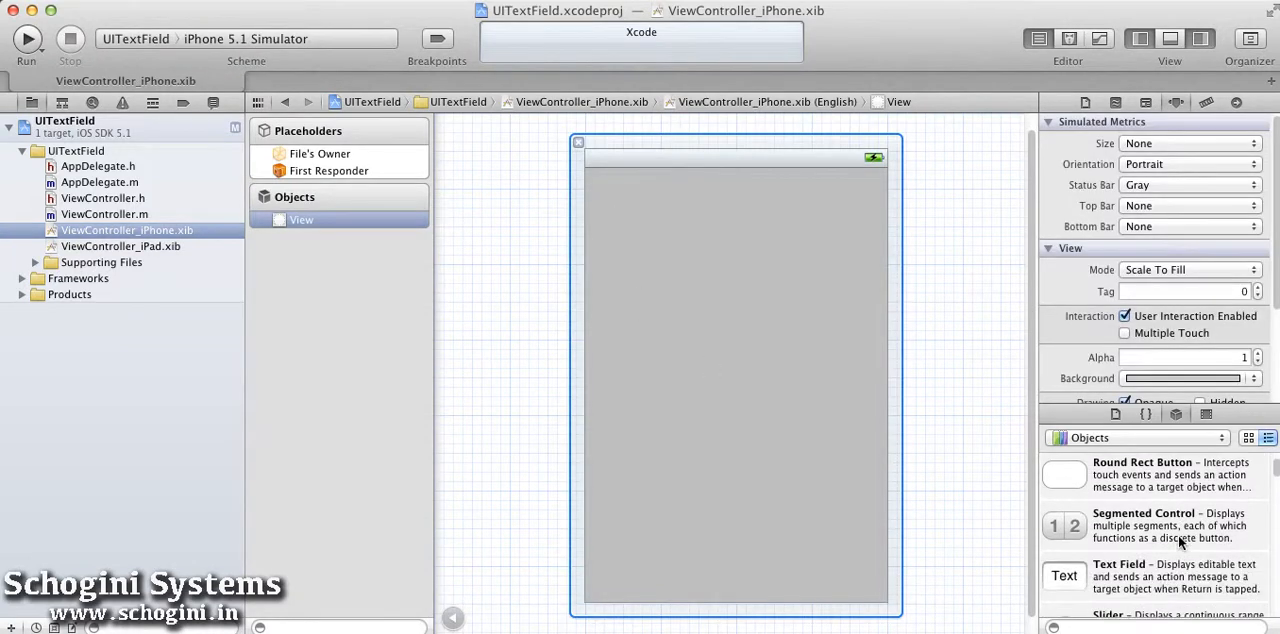
{"action": "left_click_drag", "start_coordinate": [1064, 576], "coordinate": [732, 248]}
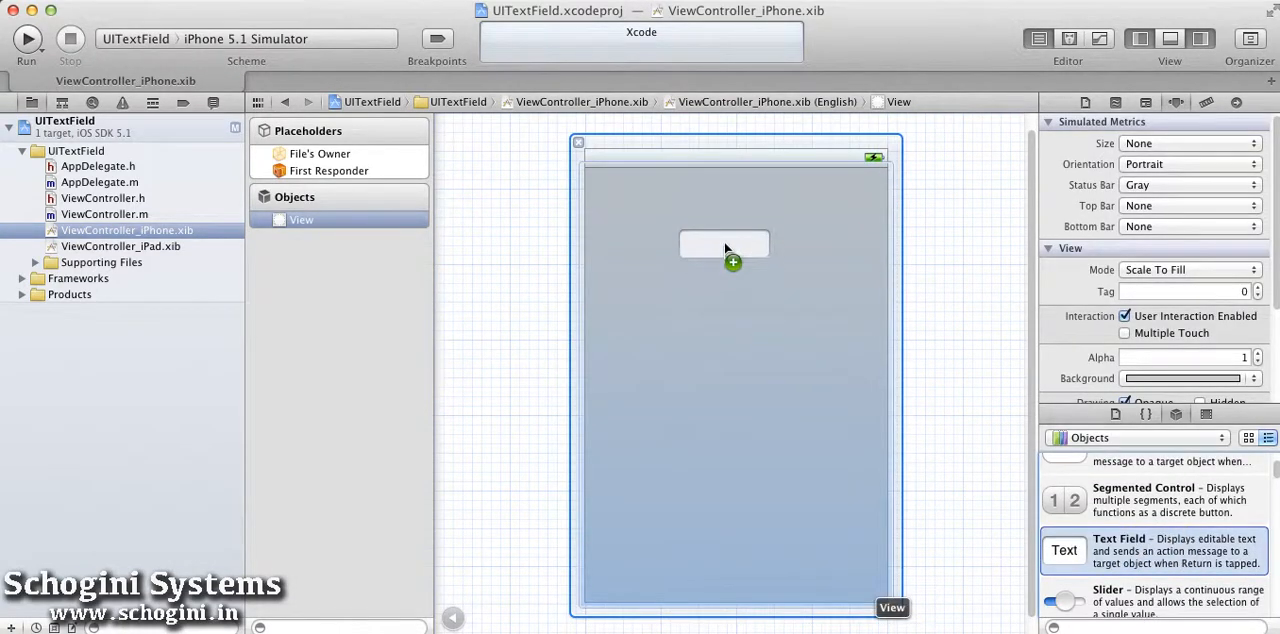
{"action": "left_click_drag", "start_coordinate": [1064, 550], "coordinate": [732, 240]}
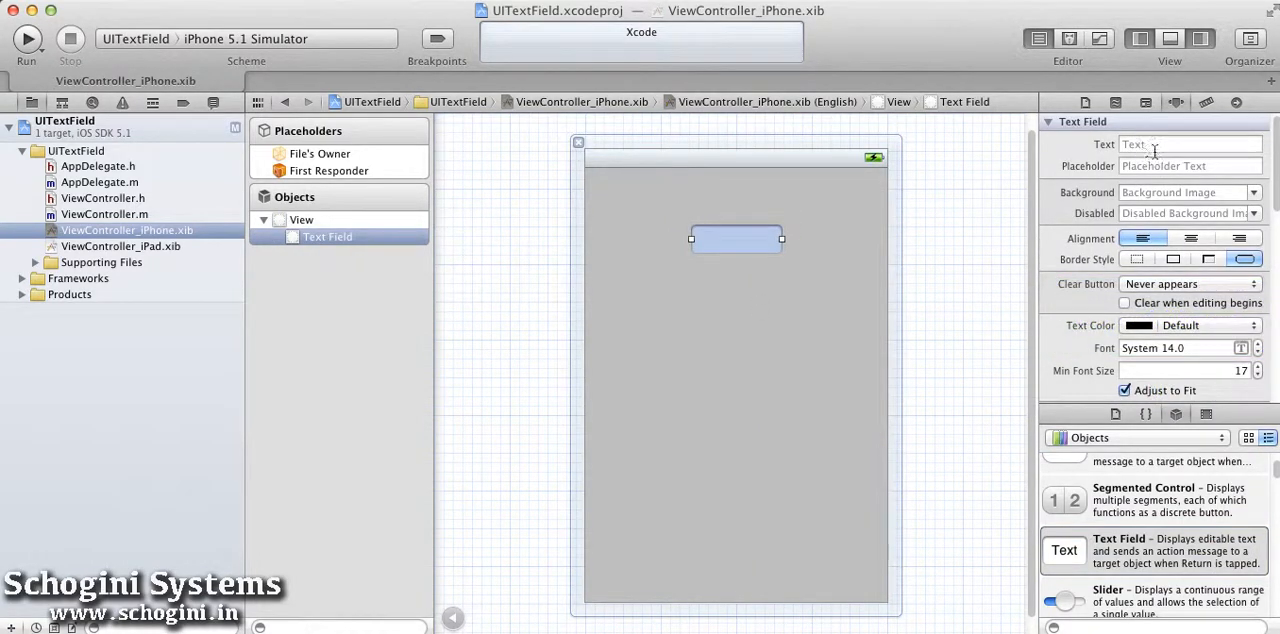
Enter the text field's placeholder text and adjust its border style in the Attributes inspector.
{"action": "left_click", "coordinate": [1190, 144]}
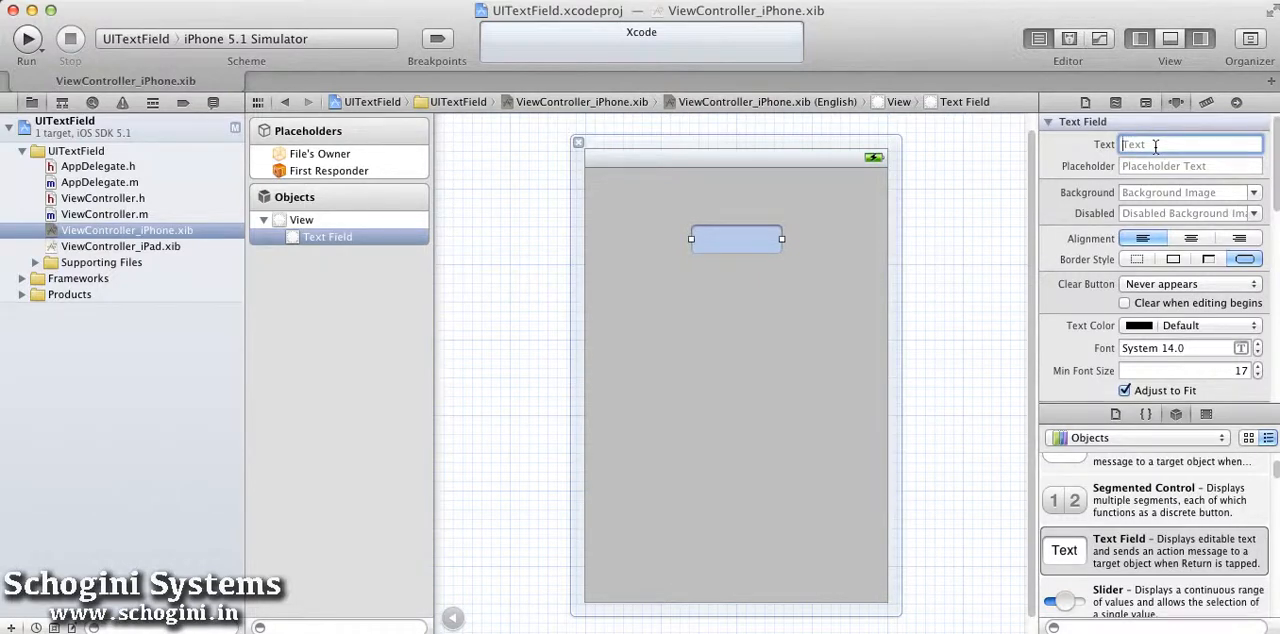
{"action": "type", "text": "T"}
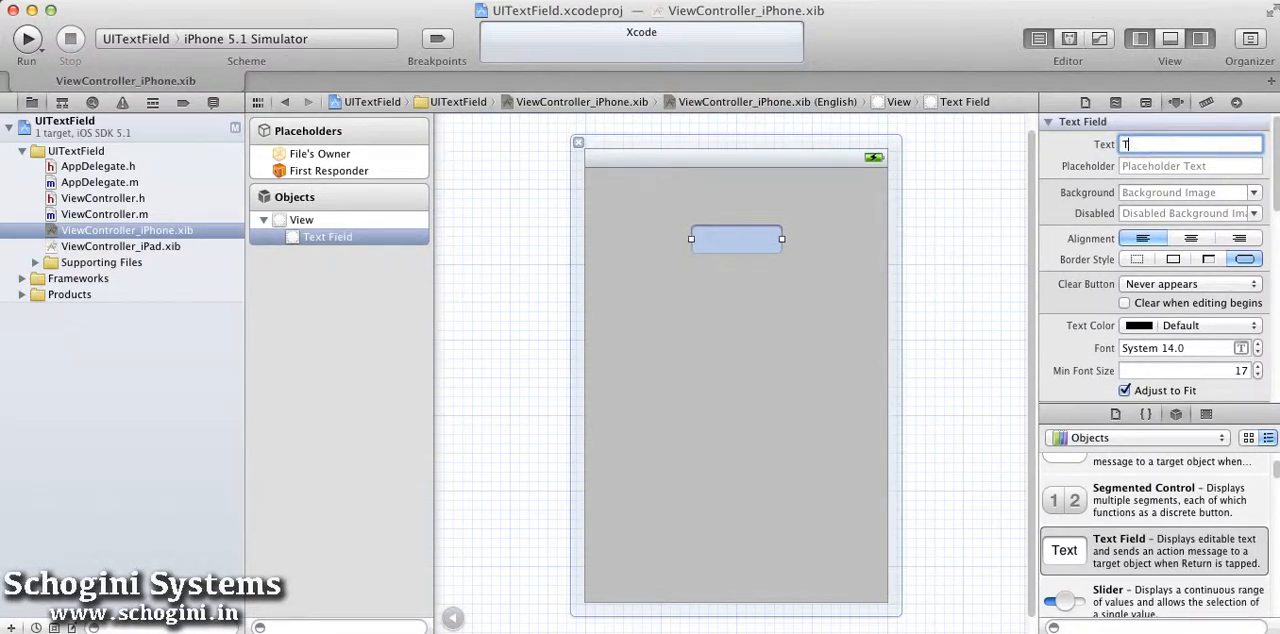
{"action": "type", "text": "ext"}
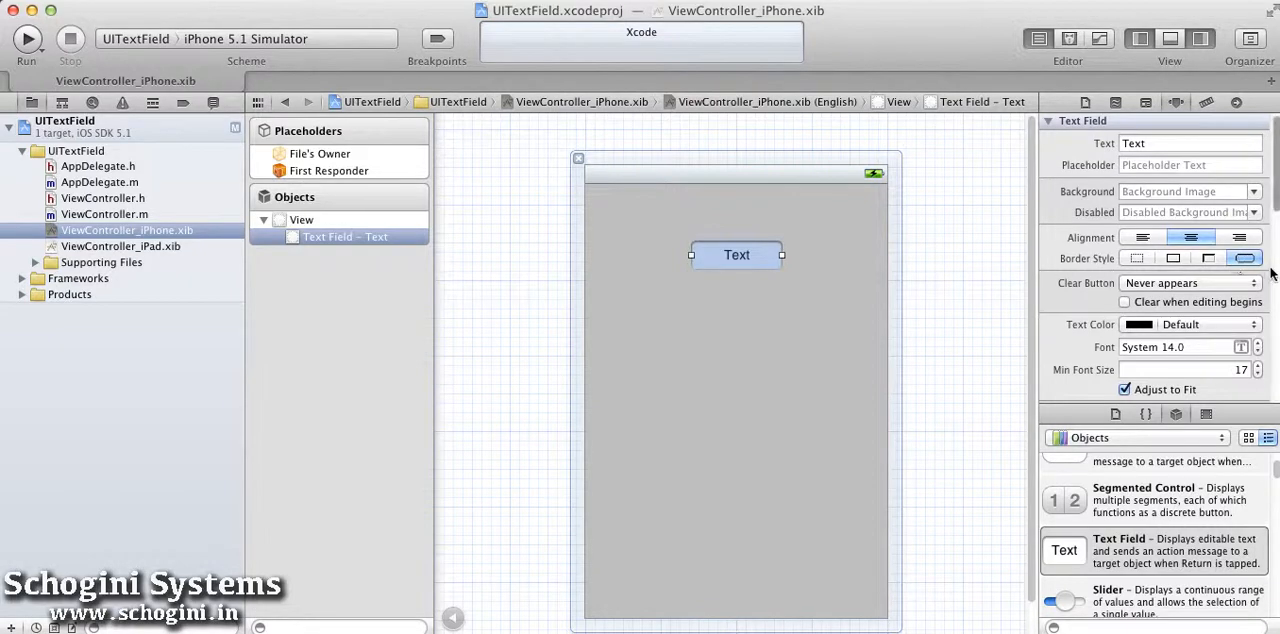
{"action": "left_click", "coordinate": [300, 220]}
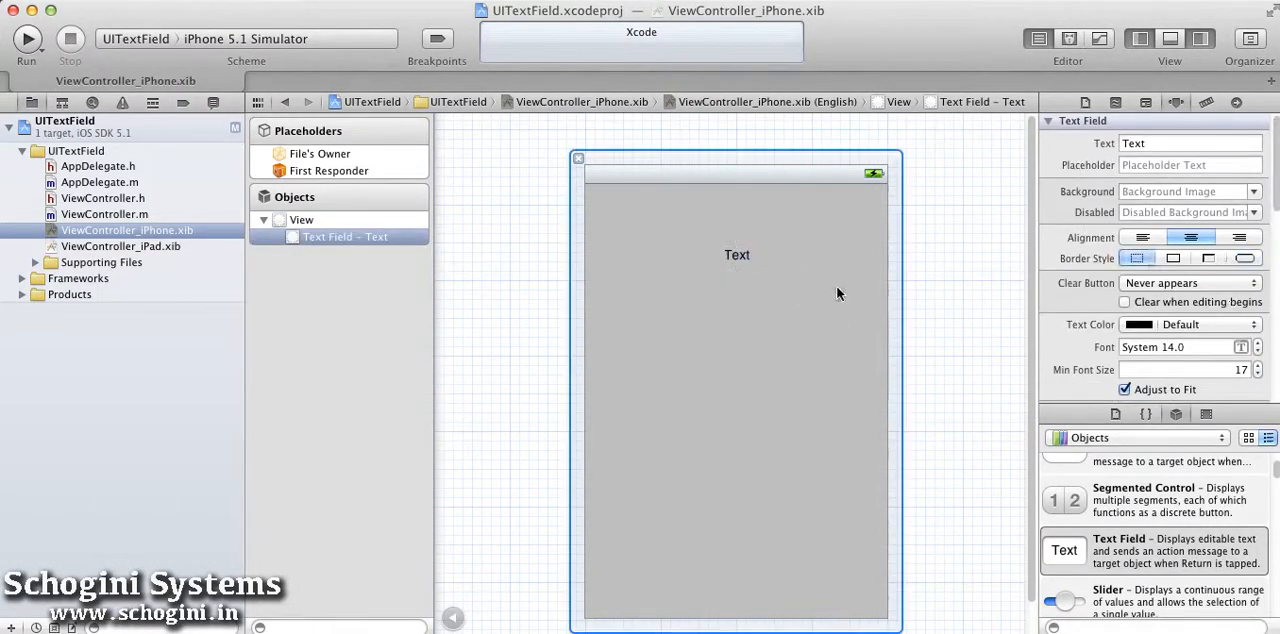
{"action": "left_click", "coordinate": [736, 254]}
{"action": "type", "text": "- Your text here-"}
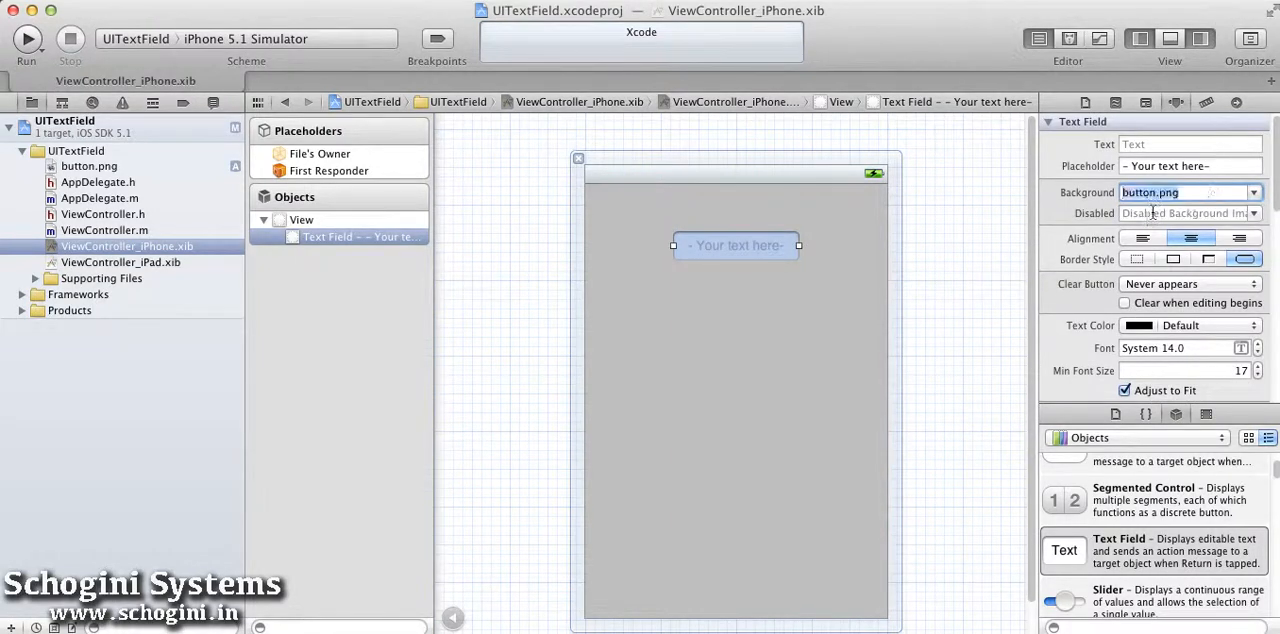
Set the text field's Border Style to none so the button.png background shows across it.
{"action": "left_click", "coordinate": [300, 220]}
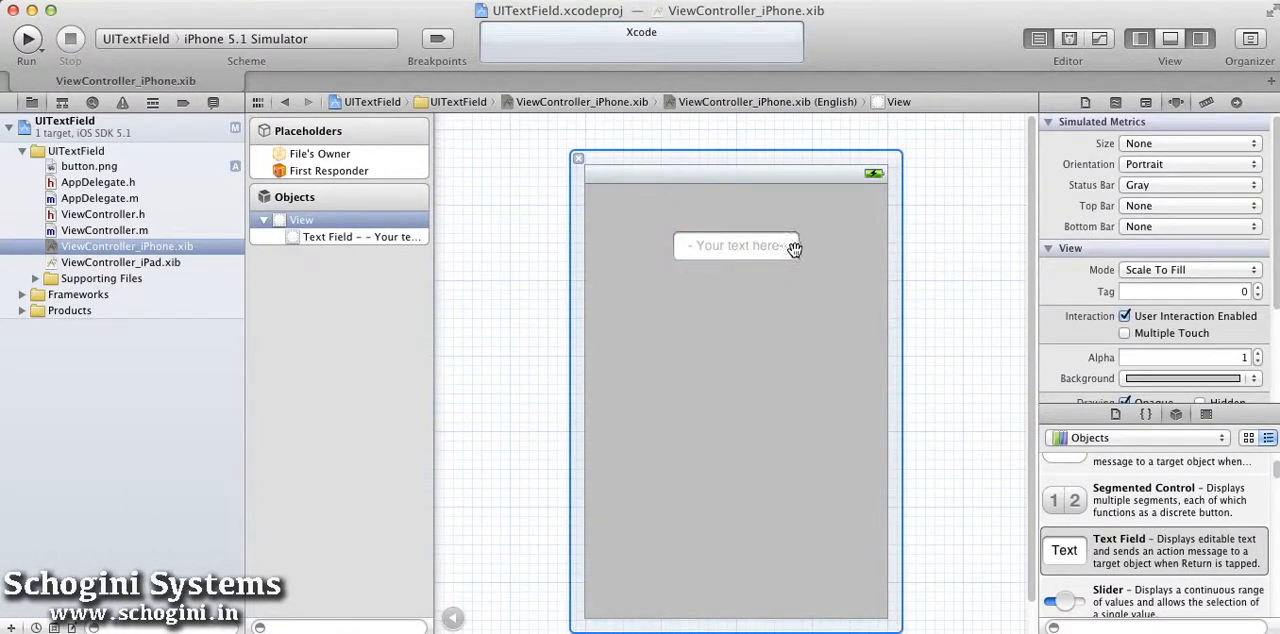
{"action": "left_click", "coordinate": [1190, 268]}
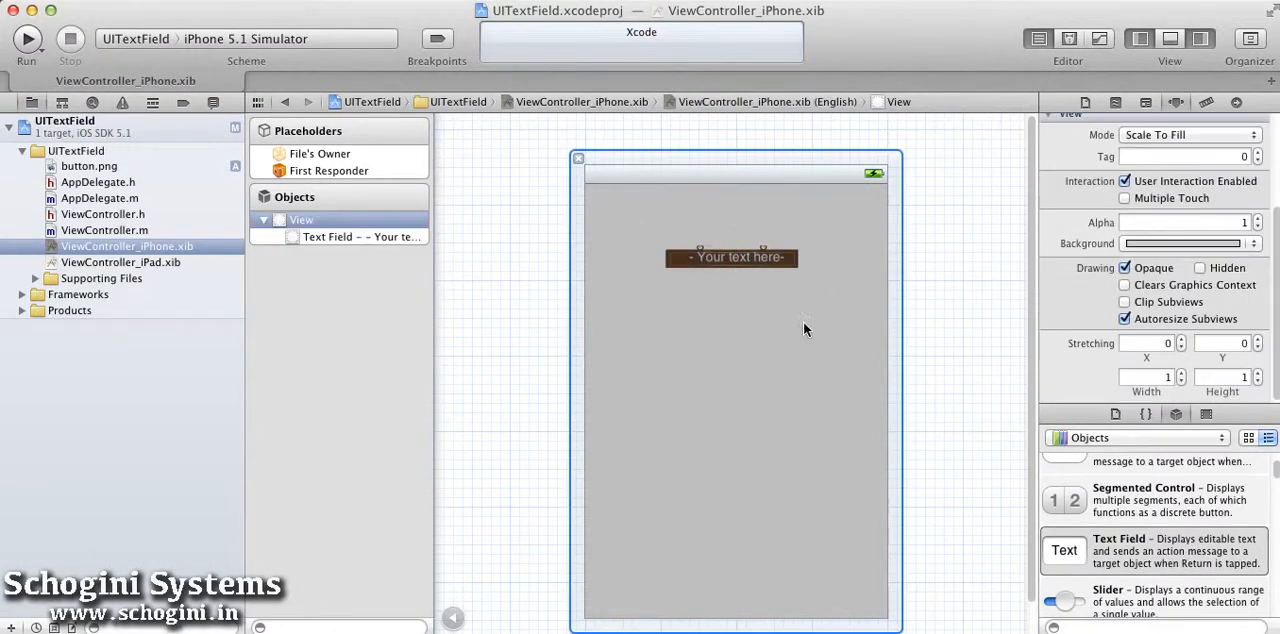
{"action": "left_click", "coordinate": [732, 256]}
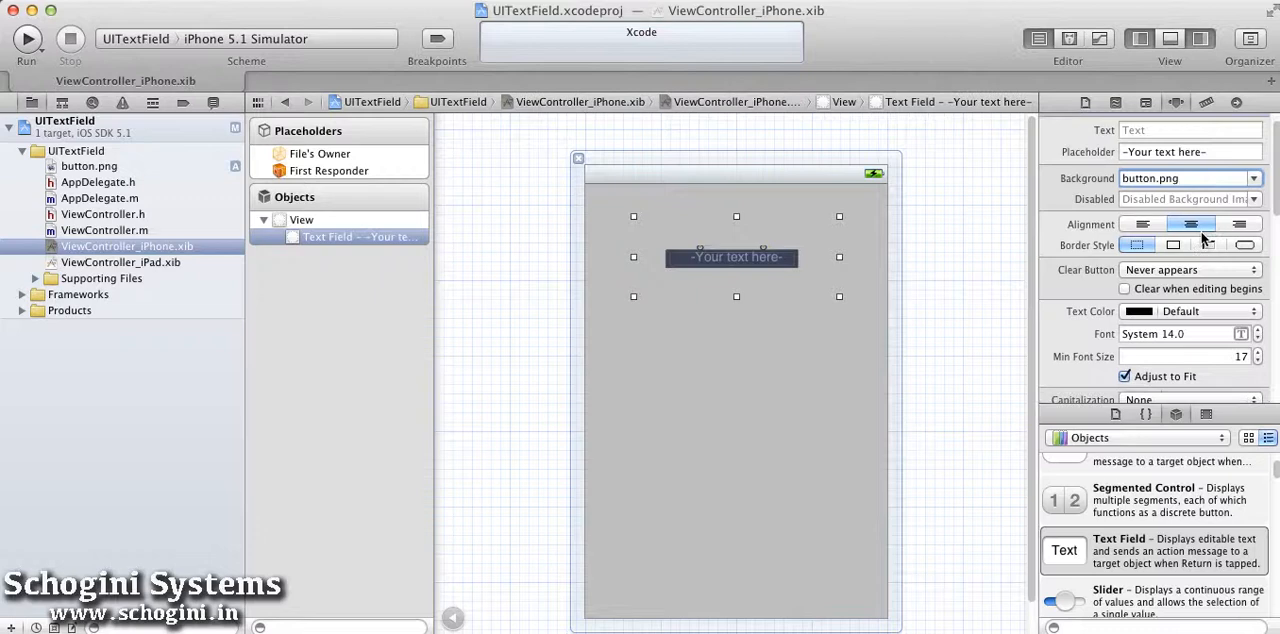
Set the text field's Capitalization to Words in the Attributes inspector.
{"action": "scroll", "scroll_direction": "down", "scroll_amount": 3}
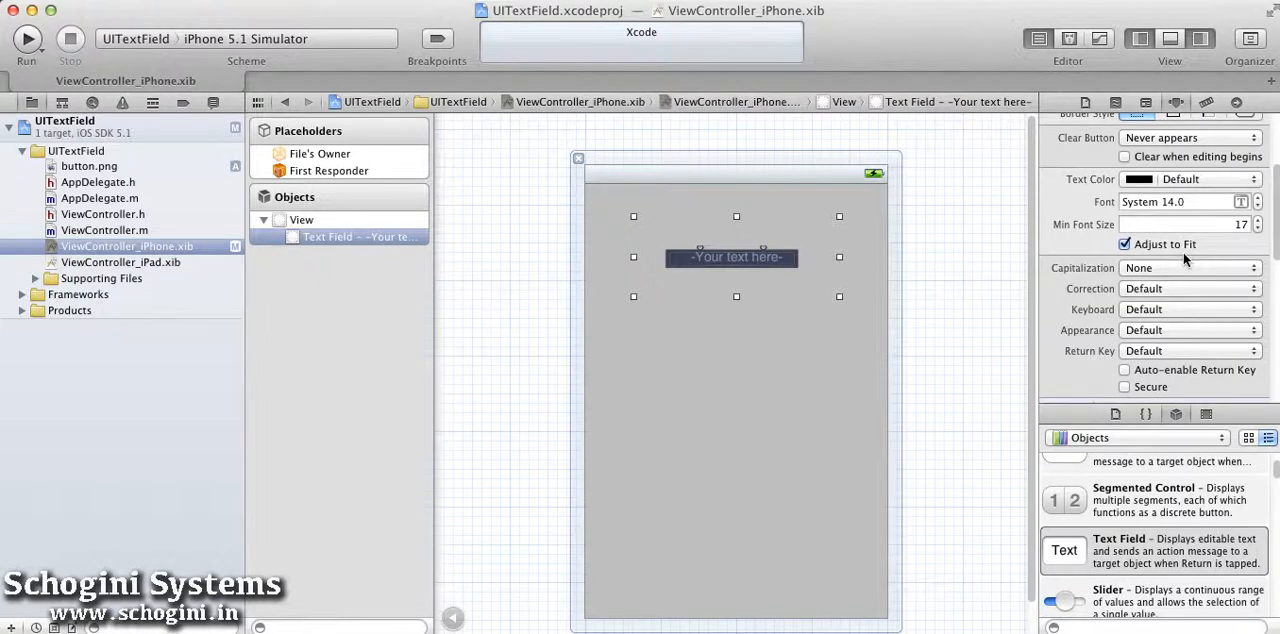
{"action": "scroll", "scroll_direction": "down", "scroll_amount": 3}
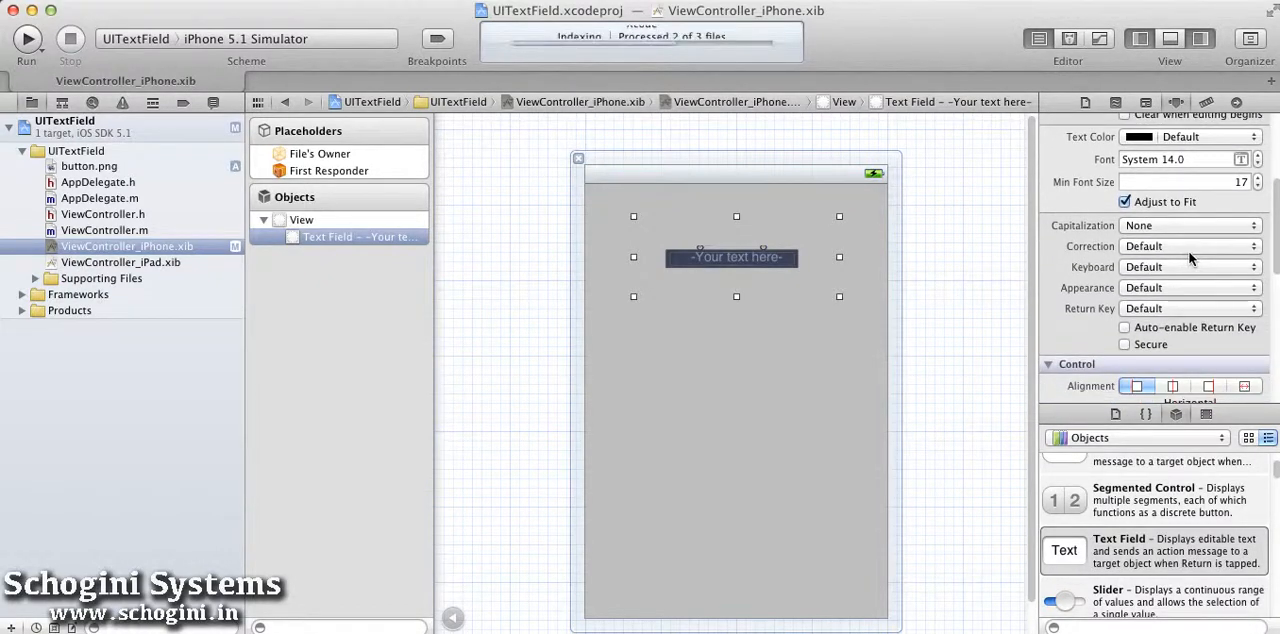
{"action": "left_click", "coordinate": [1190, 224]}
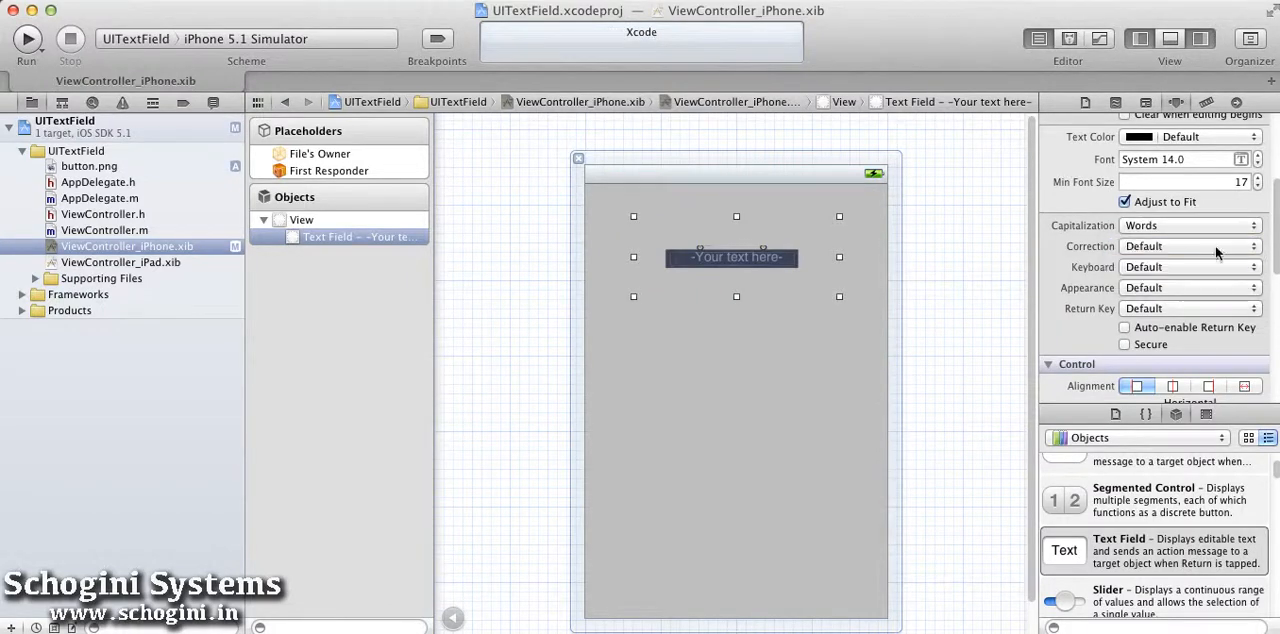
{"action": "left_click", "coordinate": [1190, 308]}
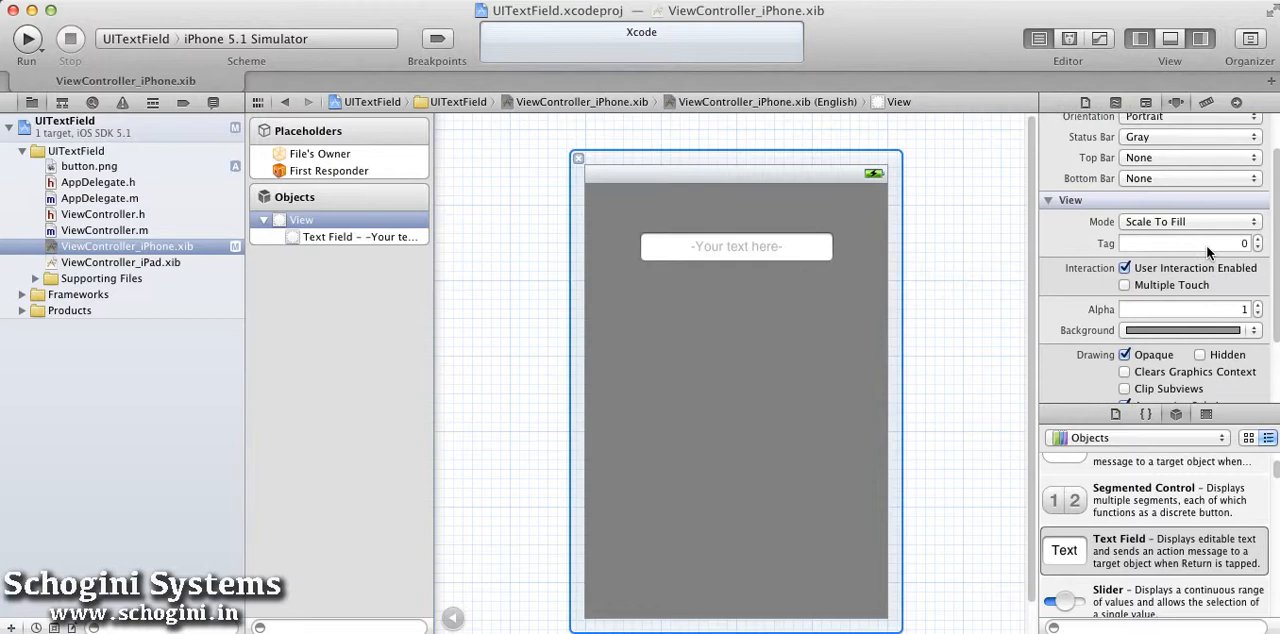
Run the app so it launches in the iPhone 5.1 Simulator.
{"action": "left_click", "coordinate": [736, 246]}
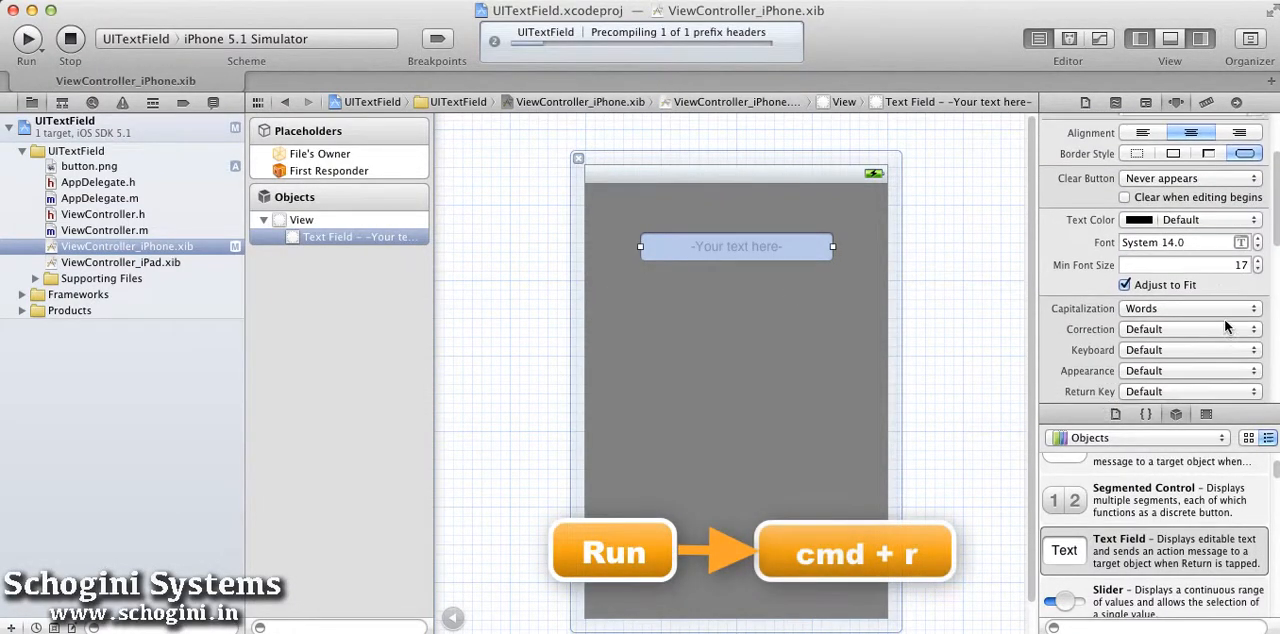
{"action": "left_click", "coordinate": [26, 38]}
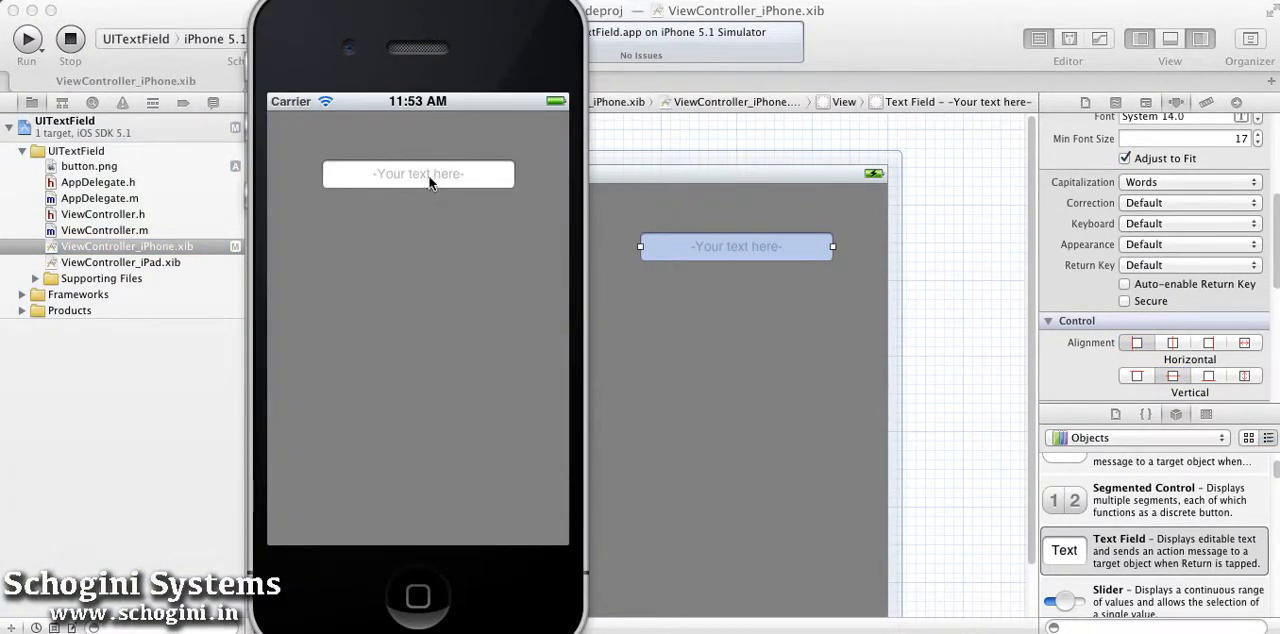
Type My Text into the simulator's text field, noting the keyboard stays up, then return to Xcode.
{"action": "left_click", "coordinate": [418, 174]}
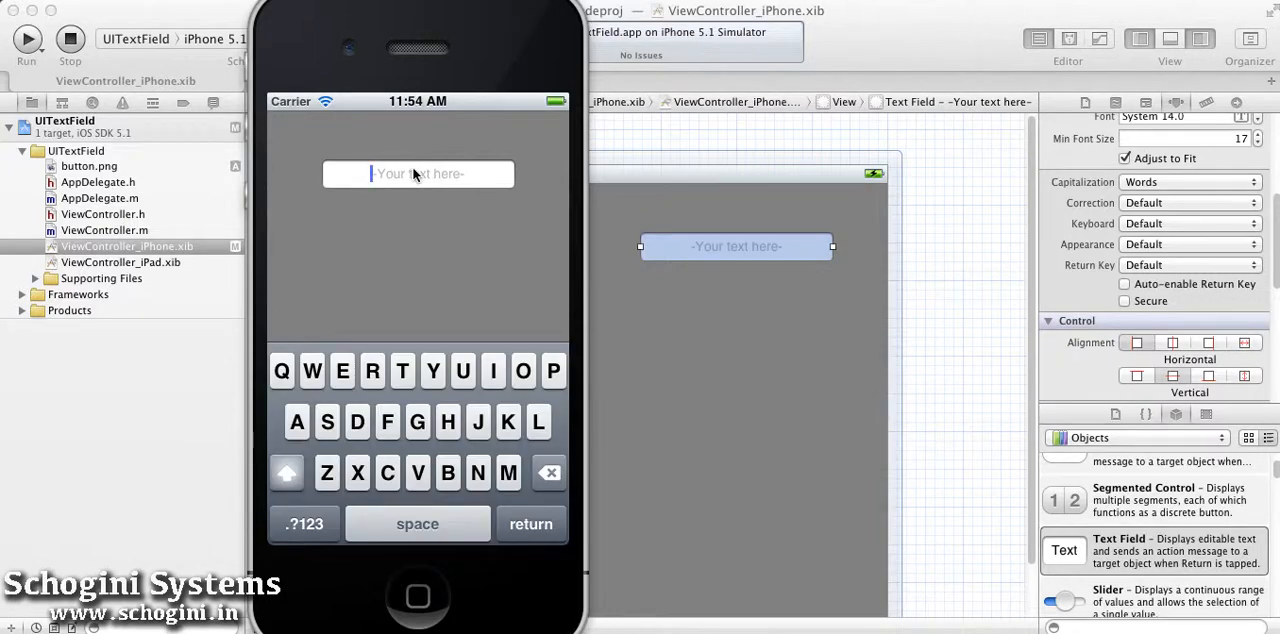
{"action": "type", "text": "My Text"}
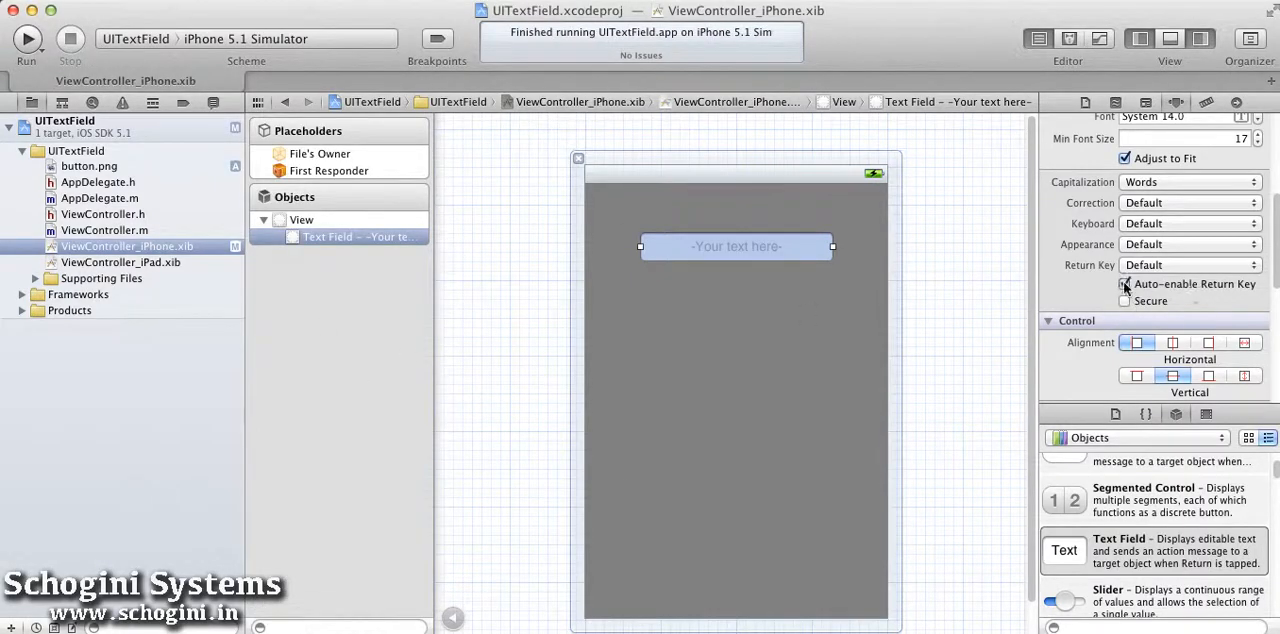
{"action": "left_click", "coordinate": [26, 38]}
{"action": "type", "text": "My"}
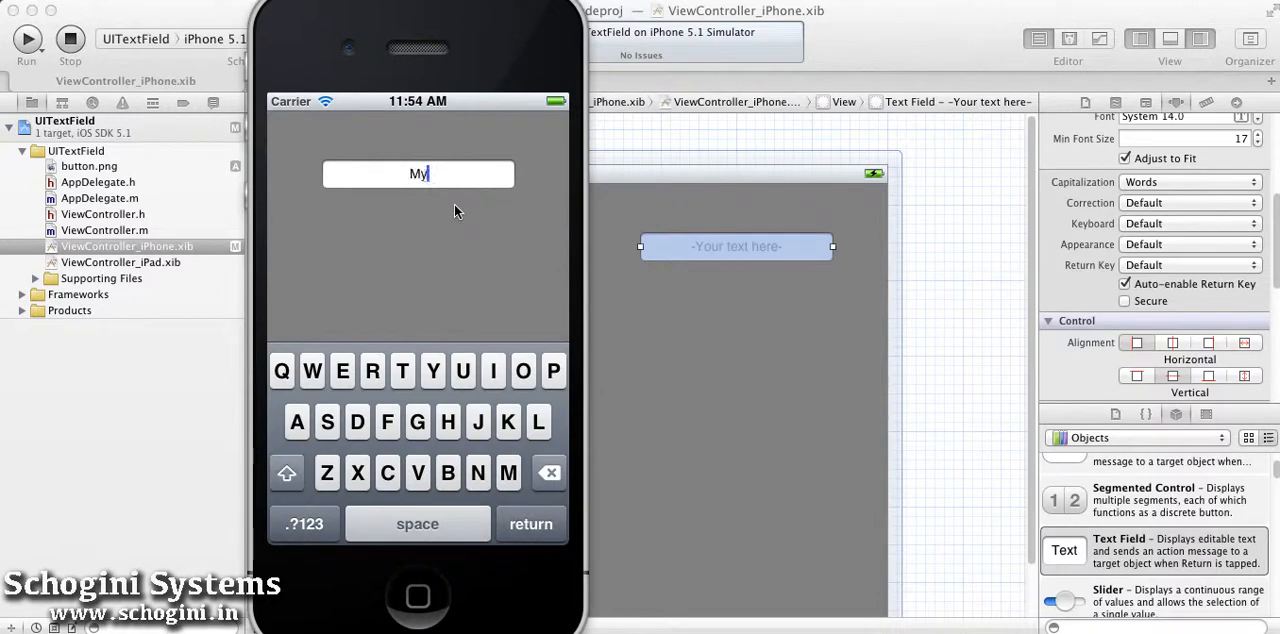
{"action": "type", "text": "Text"}
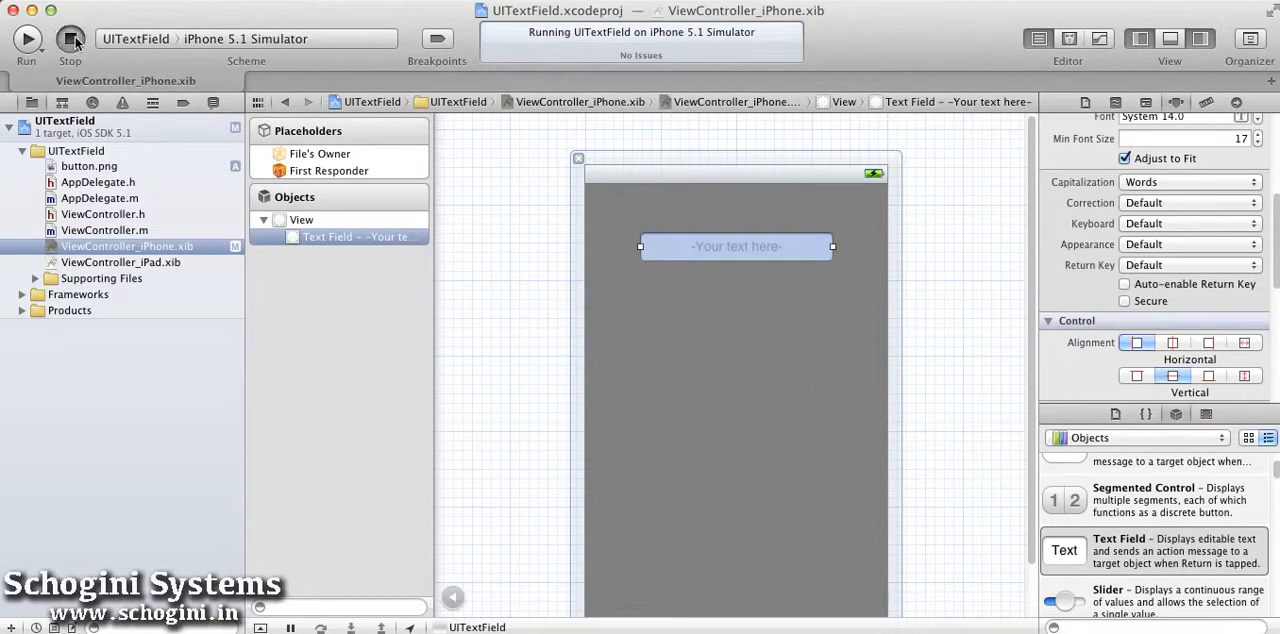
{"action": "left_click", "coordinate": [102, 214]}
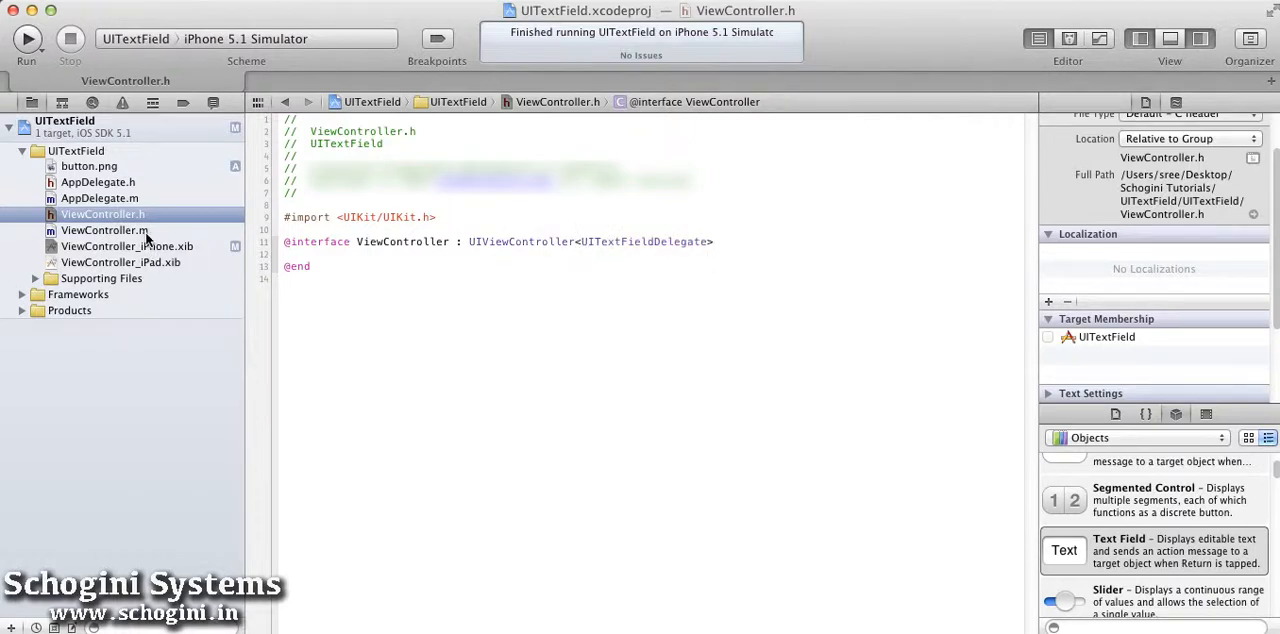
{"action": "left_click", "coordinate": [128, 246]}
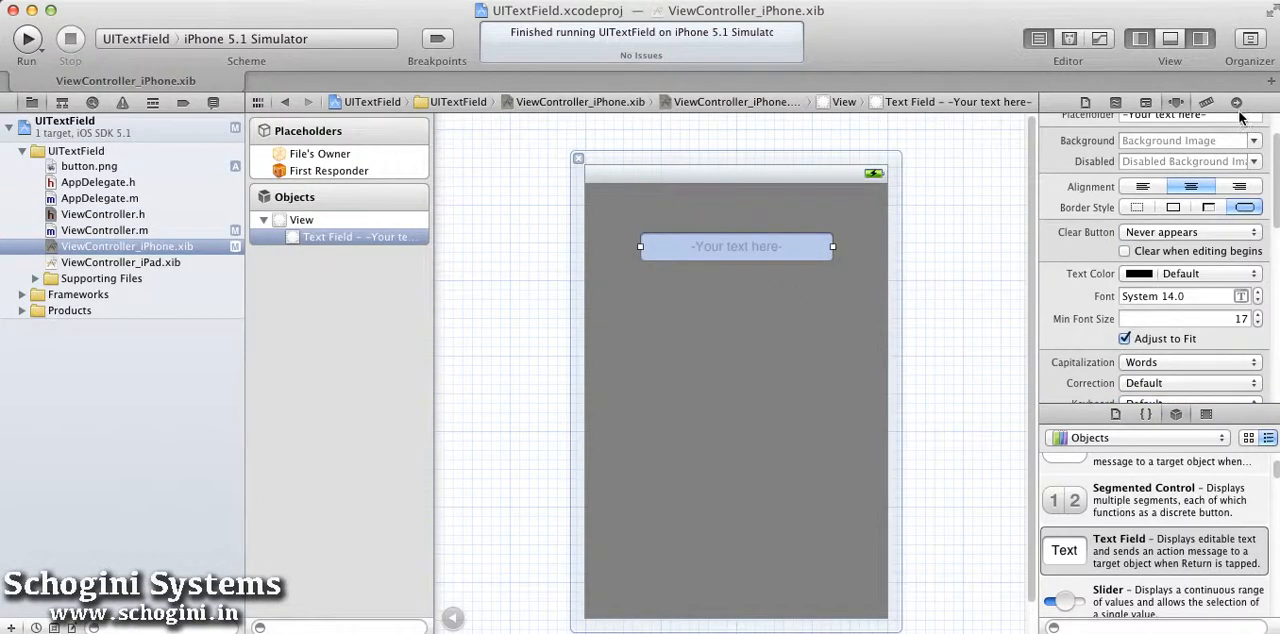
{"action": "left_click", "coordinate": [1236, 102]}
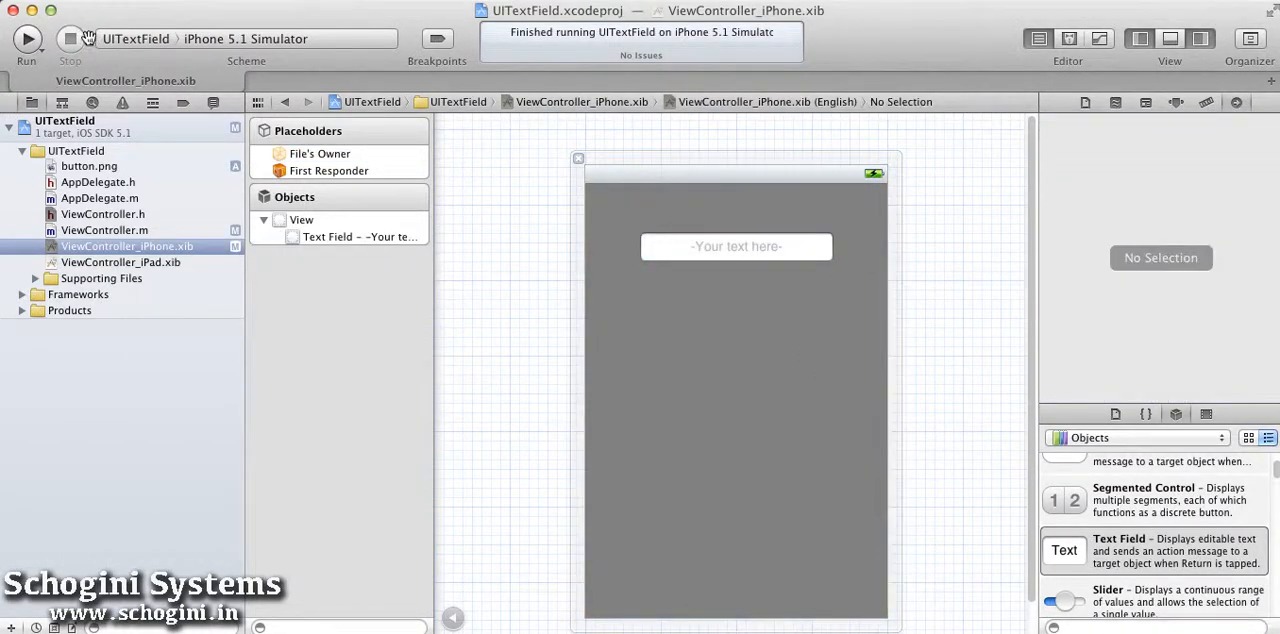
In ViewController.m add textFieldShouldReturn: calling [textField resignFirstResponder] and returning YES, then run.
{"action": "left_click", "coordinate": [104, 230]}
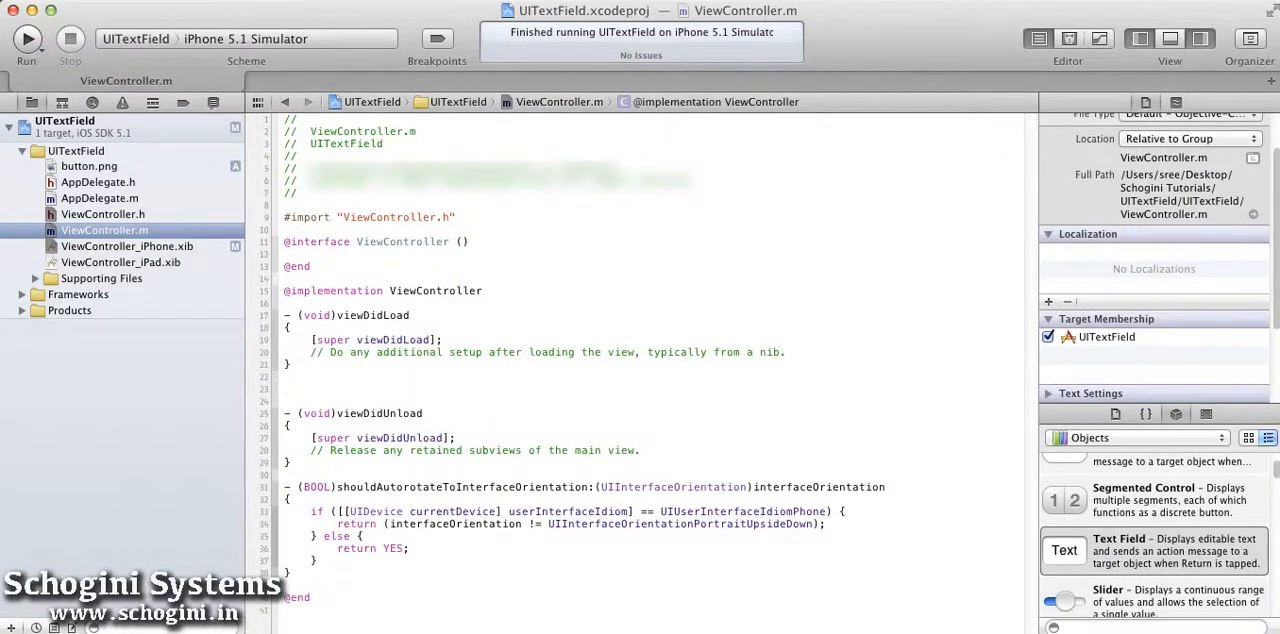
{"action": "type", "text": "-(BOOL)"}
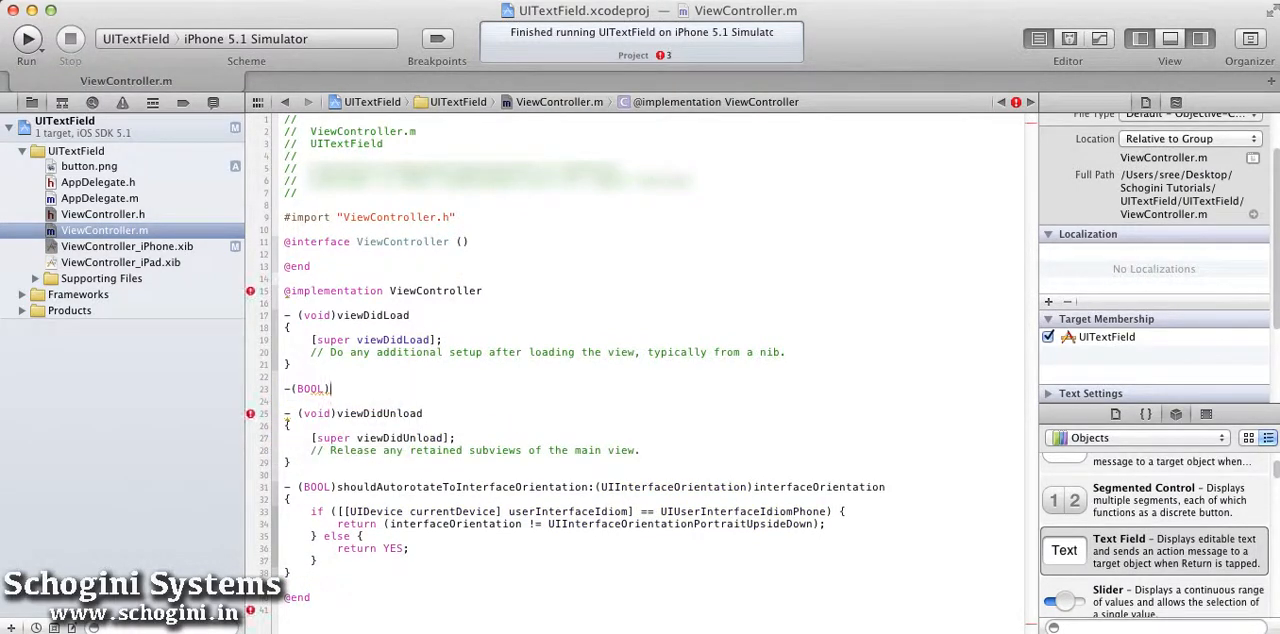
{"action": "type", "text": "textFieldShouldReturn:(UITextField *)textField"}
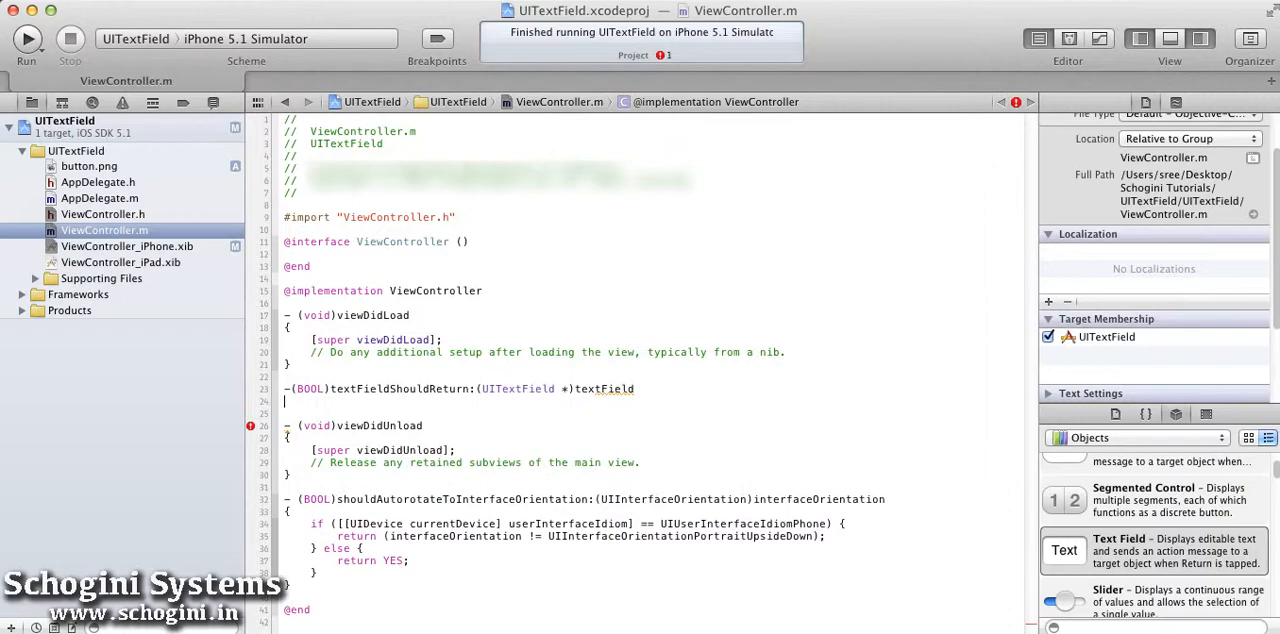
{"action": "type", "text": "[textField]"}
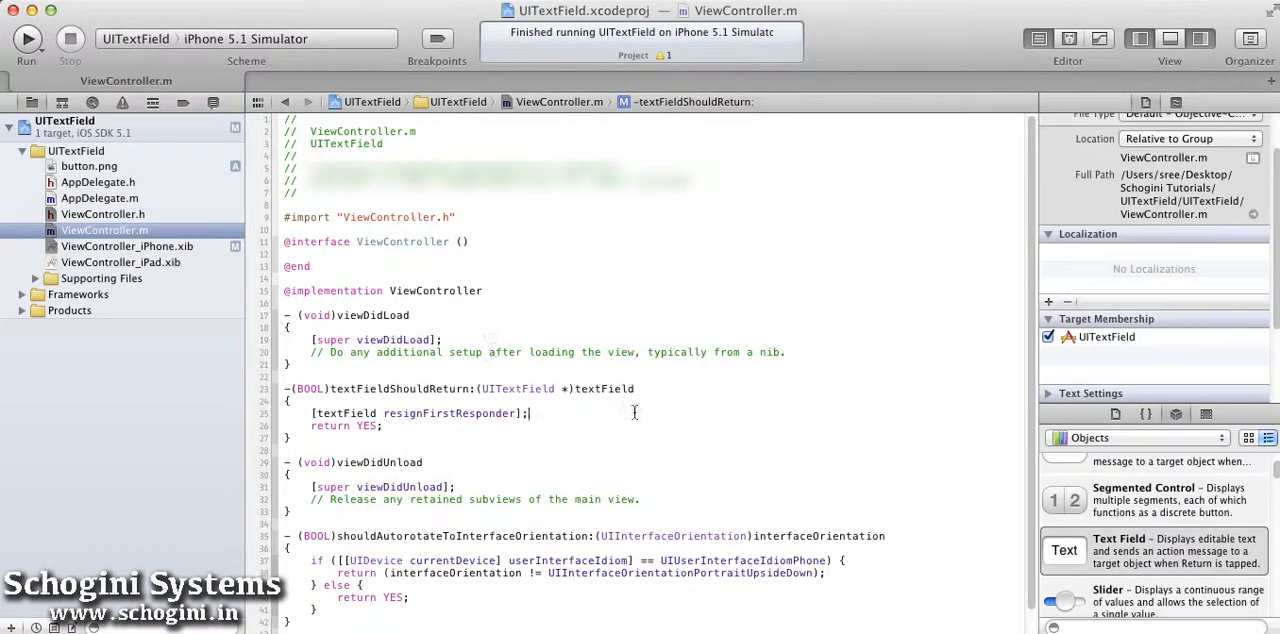
{"action": "left_click", "coordinate": [128, 246]}
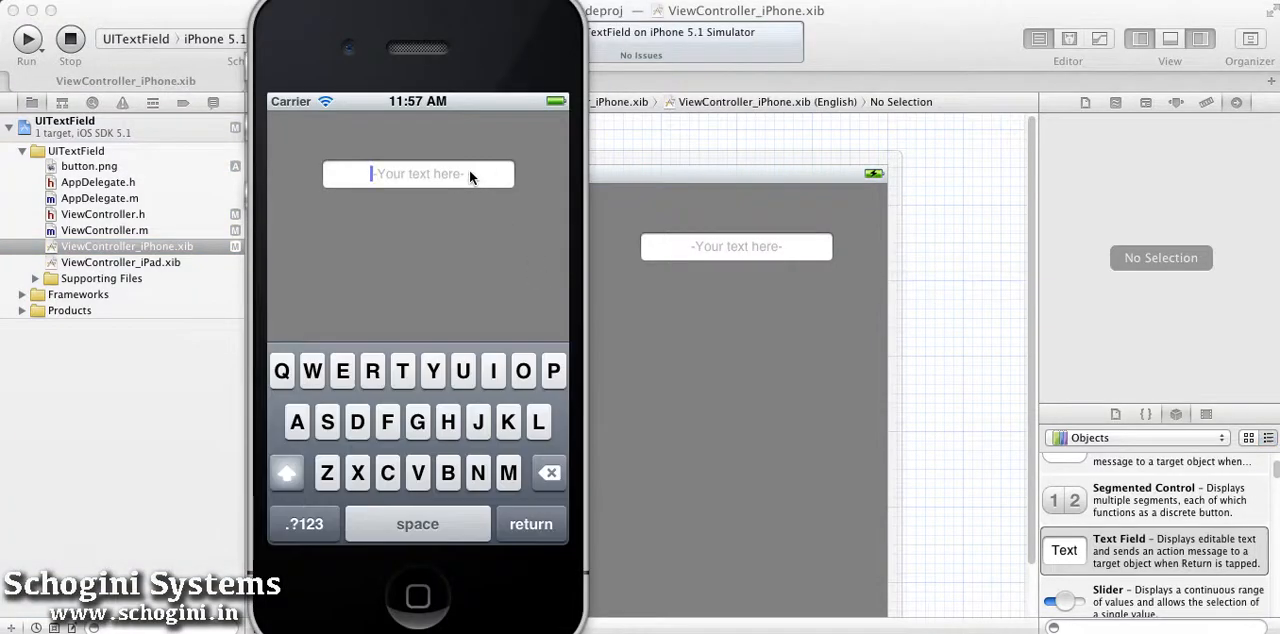
Enter My Text in the simulator field and confirm returning dismisses the keyboard.
{"action": "type", "text": "My Text"}
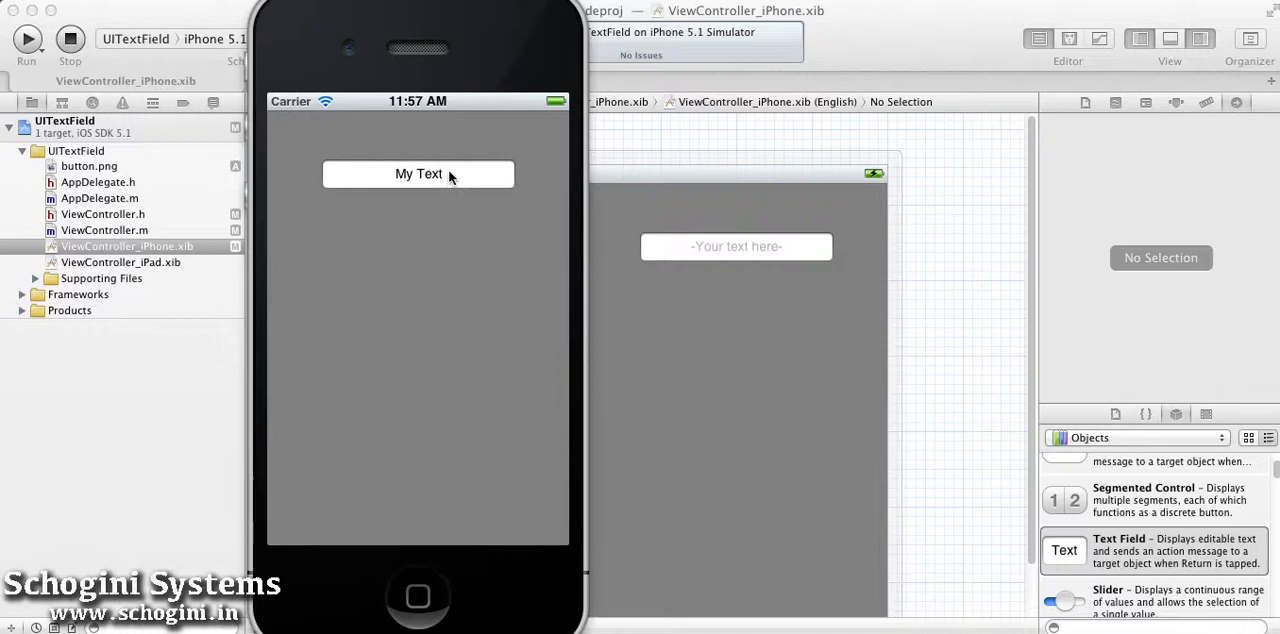
{"action": "left_click", "coordinate": [416, 174]}
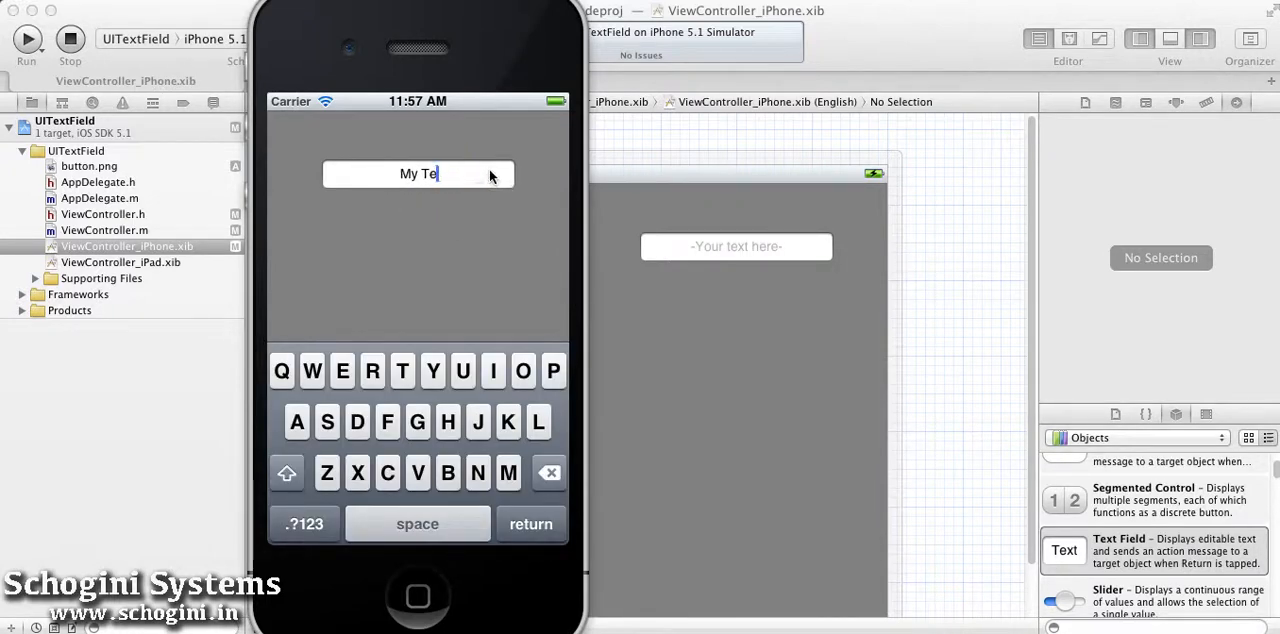
{"action": "left_click", "coordinate": [70, 38]}
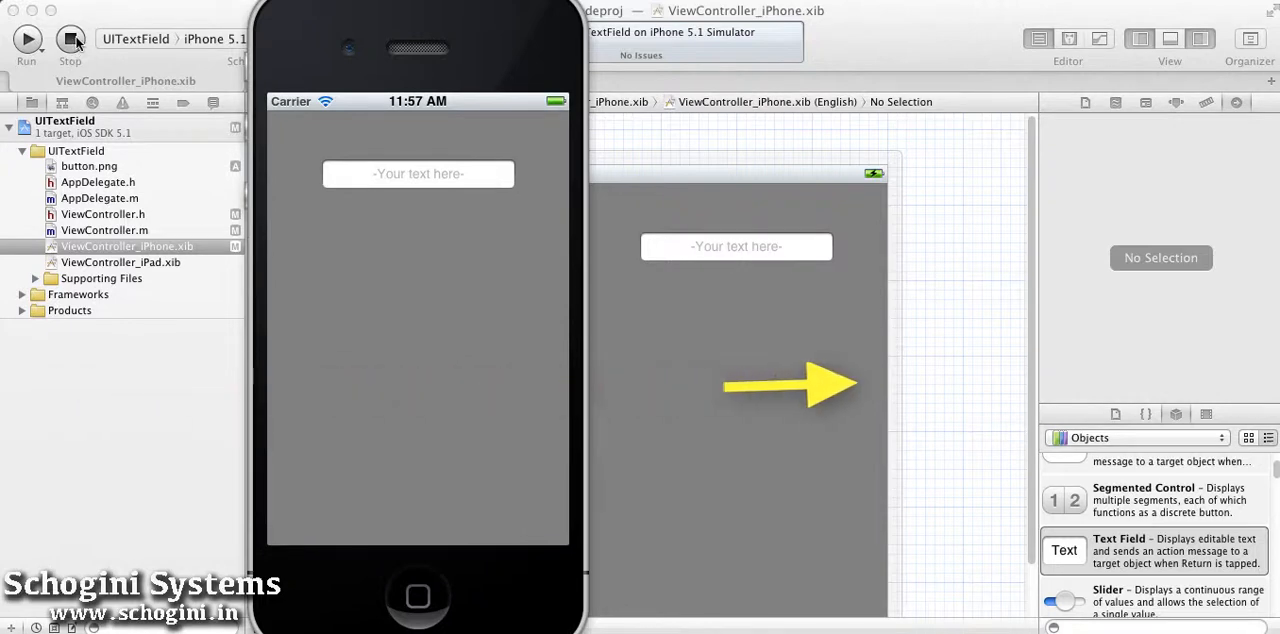
Type a few letters into the restyled field and wipe them with its clear (x) button.
{"action": "left_click", "coordinate": [416, 174]}
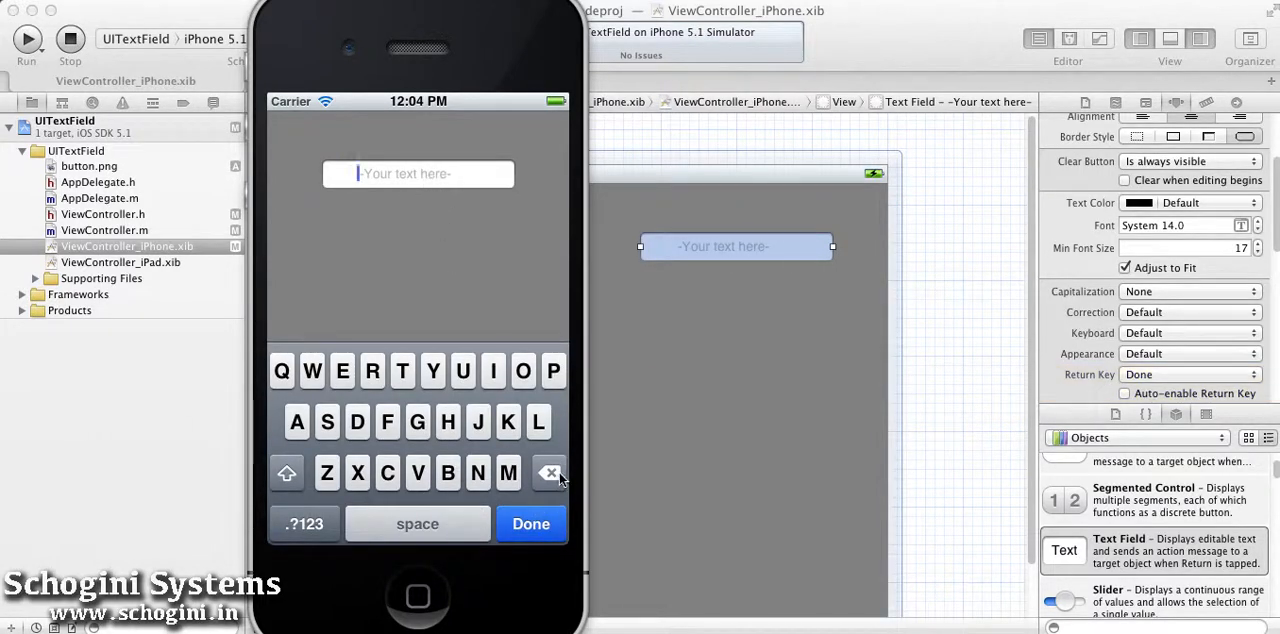
{"action": "mouse_move", "coordinate": [430, 476]}
{"action": "type", "text": "h"}
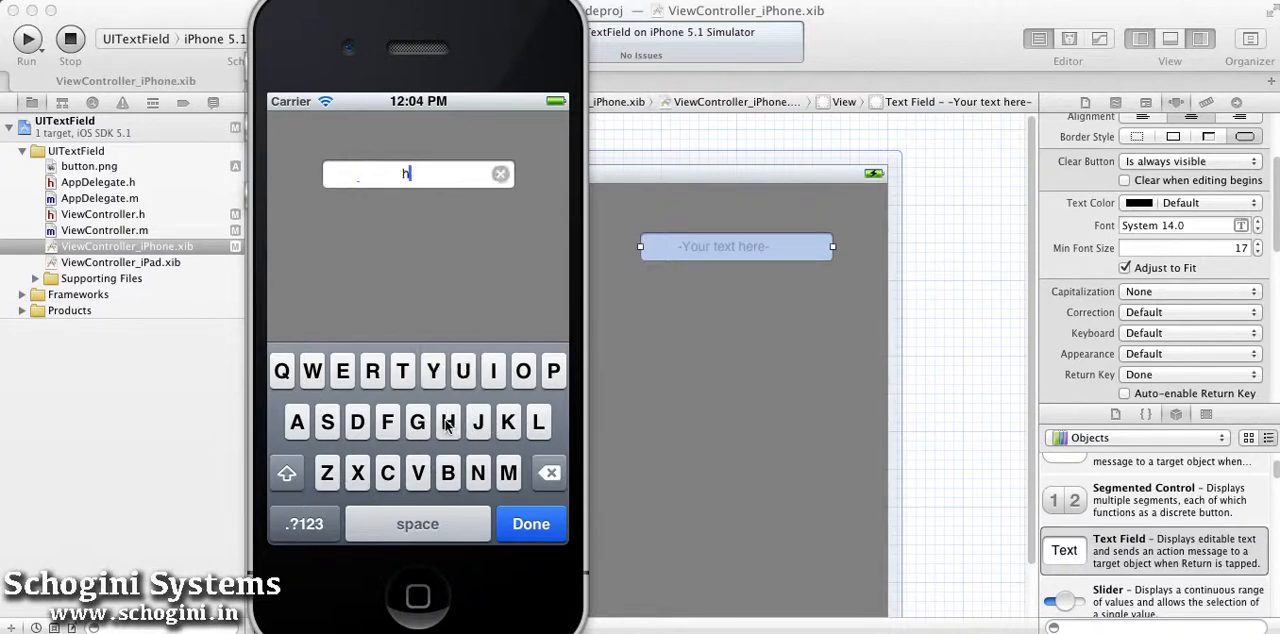
{"action": "left_click", "coordinate": [296, 420]}
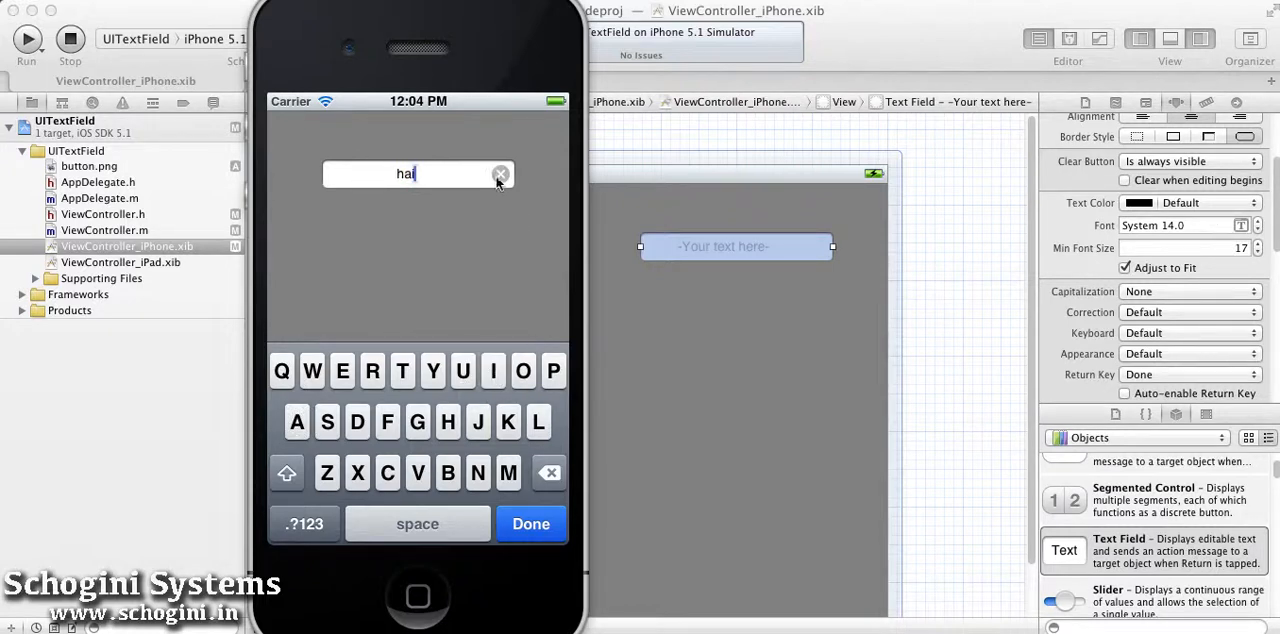
{"action": "left_click", "coordinate": [500, 174]}
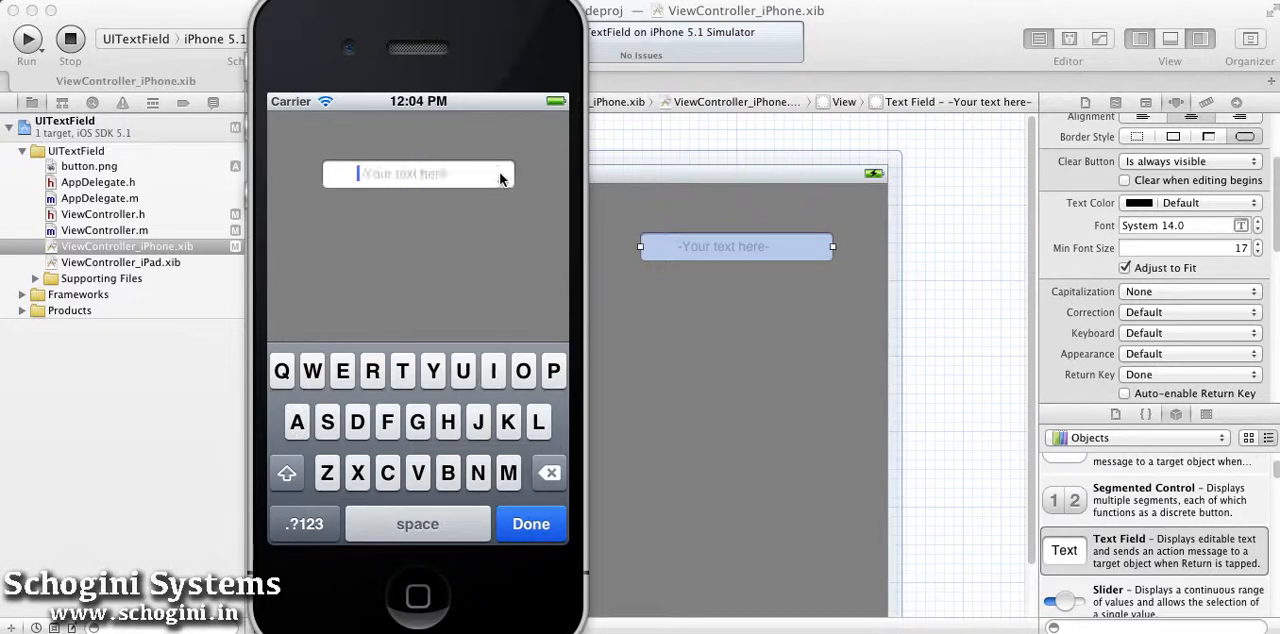